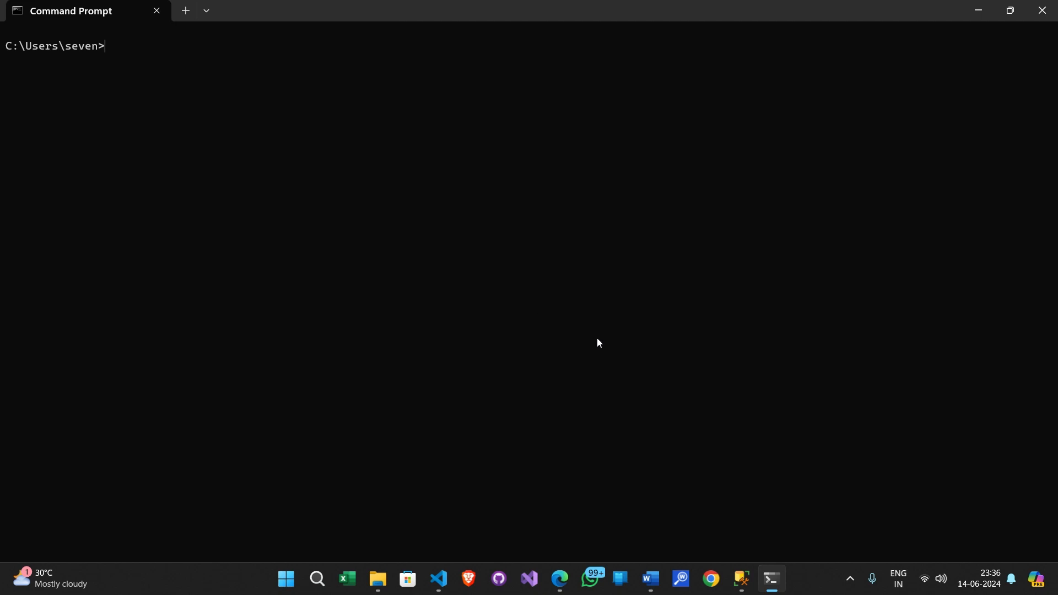
text(curl https://jsonplaceholder.typicode.com/albums)
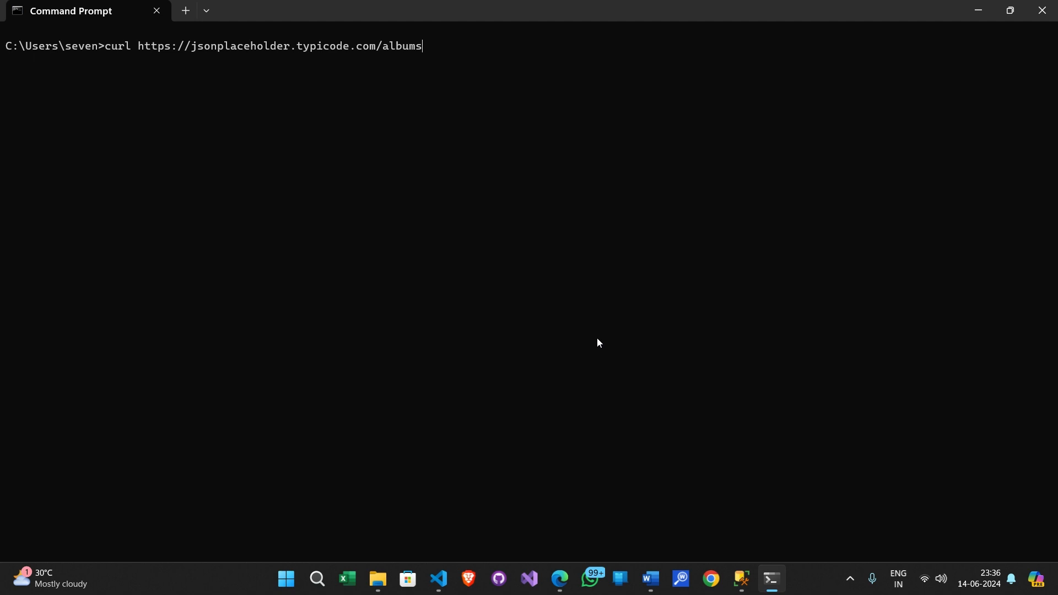
key(Enter)
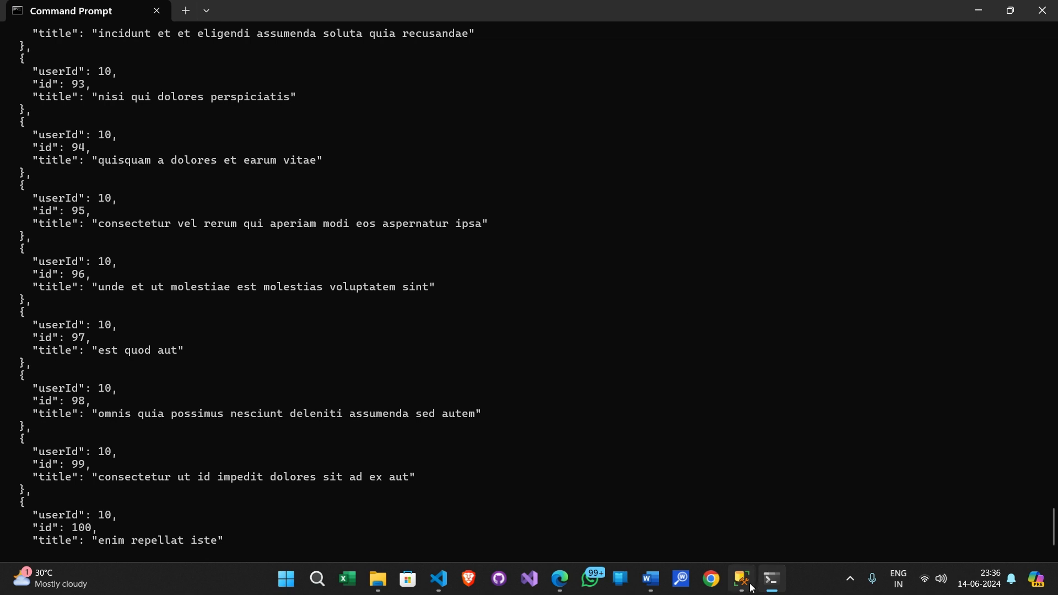
mouse_move(738, 579)
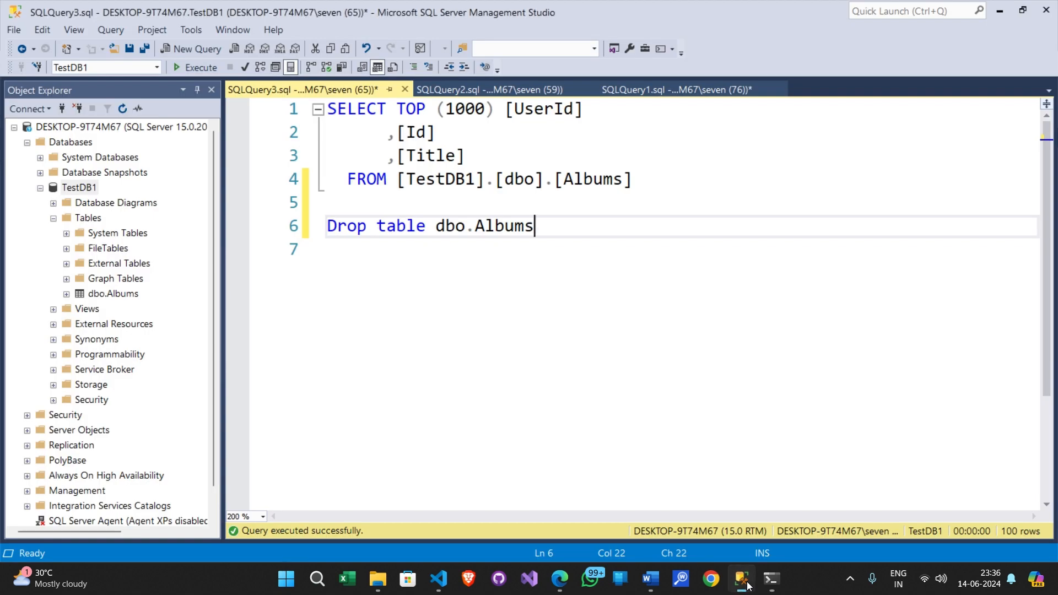
Run the SELECT TOP 1000 on dbo.Albums, compare its 100 rows with the curl JSON, then drop the table.
click(474, 226)
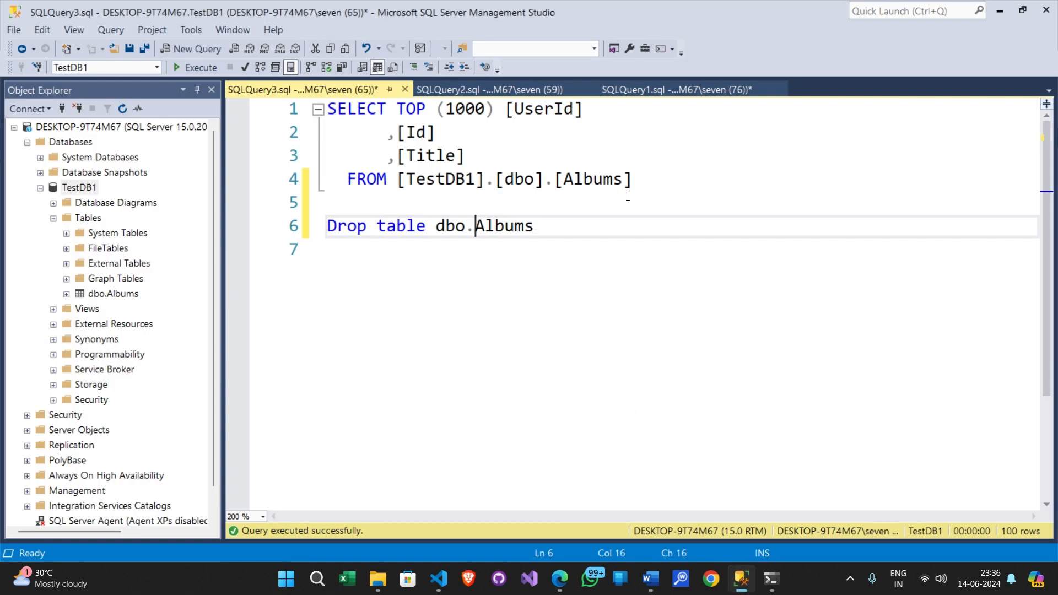
click(196, 67)
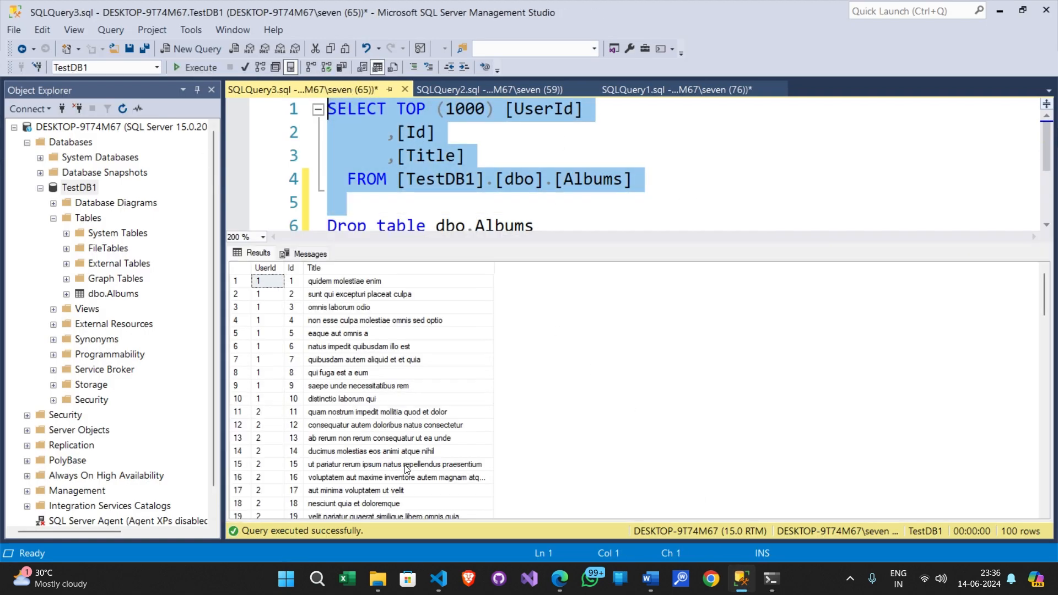
scroll(down, 3)
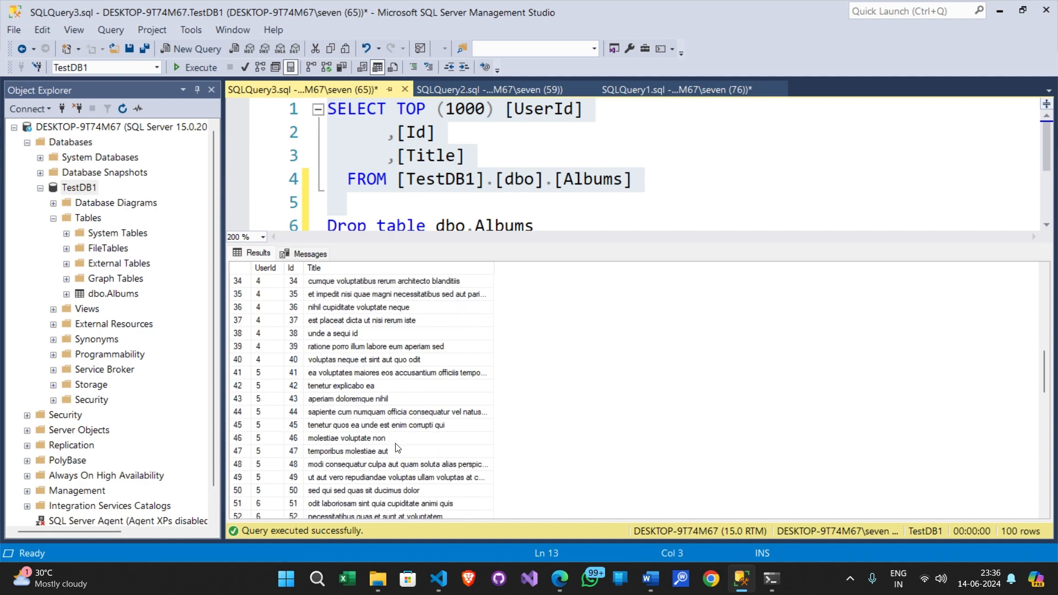
click(771, 578)
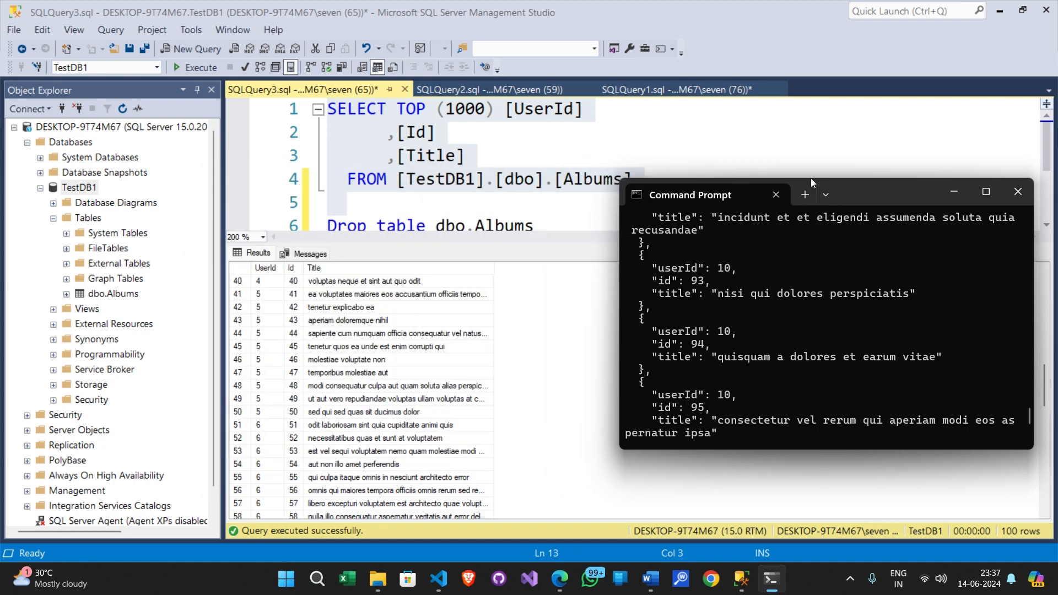
mouse_move(371, 360)
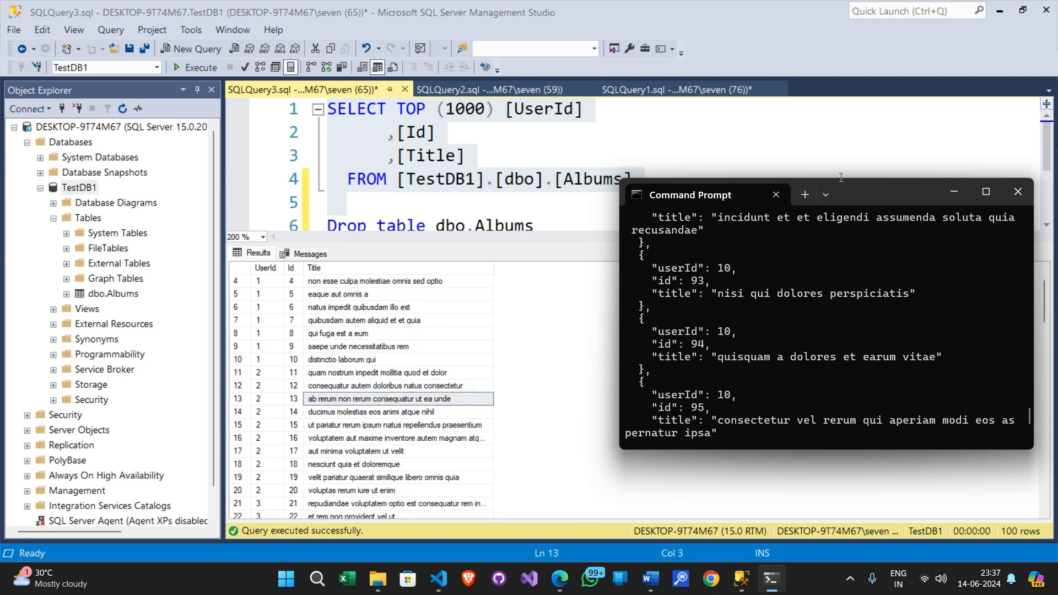
click(1018, 192)
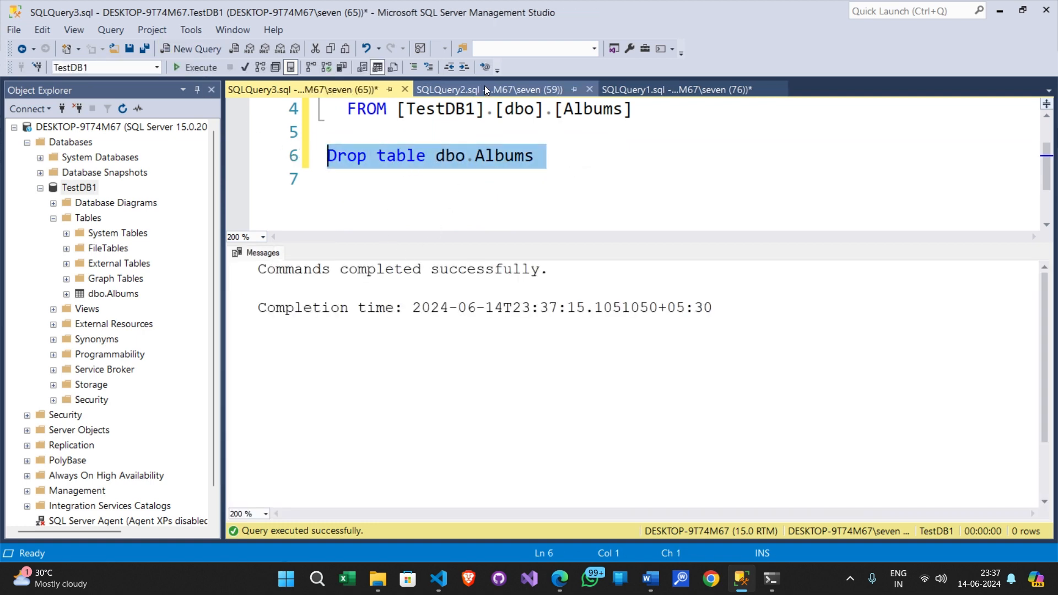
Close SQLQuery2 and switch to the curl import script, running its use TestDB1 line.
click(674, 90)
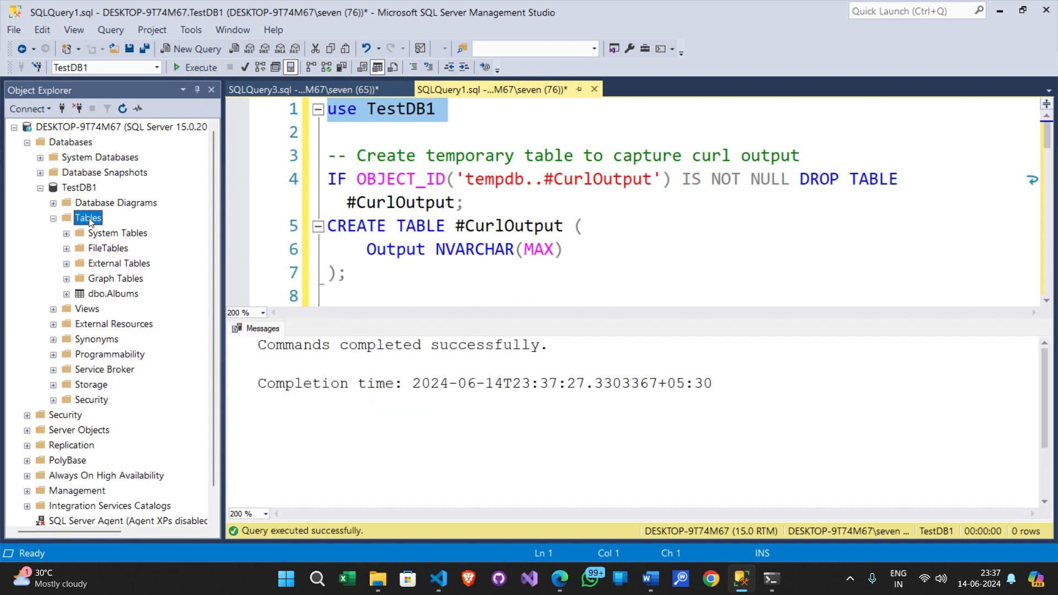
Refresh TestDB1's Tables node to confirm dbo.Albums is gone.
right_click(87, 217)
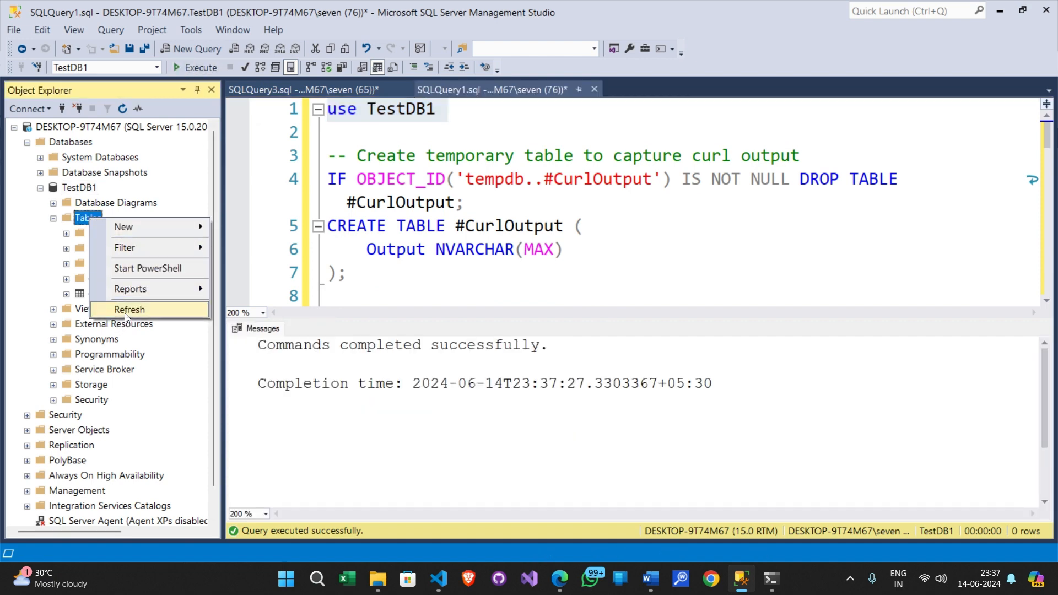
click(129, 308)
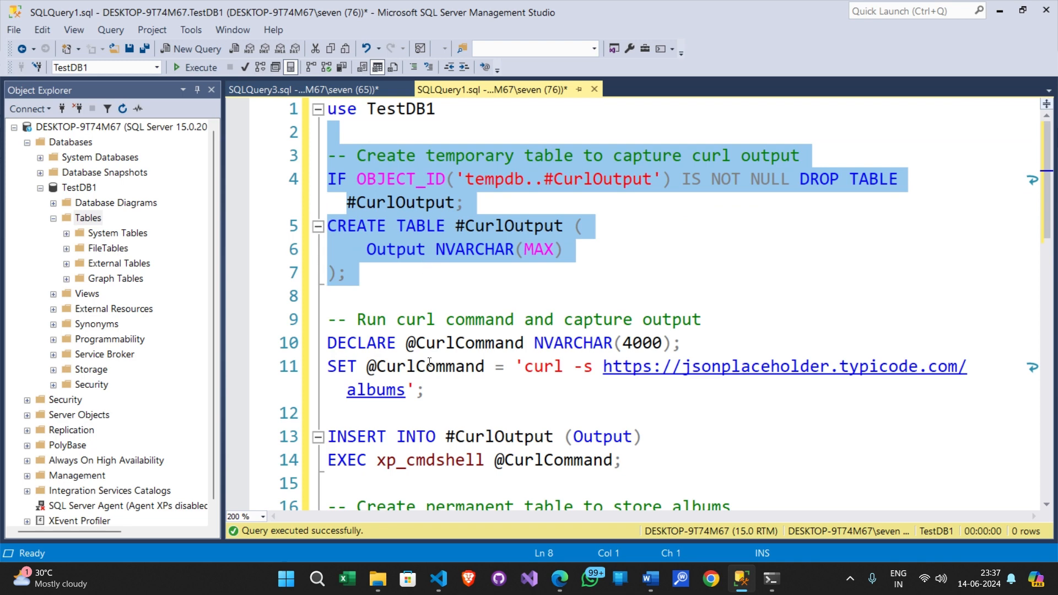
scroll(down, 3)
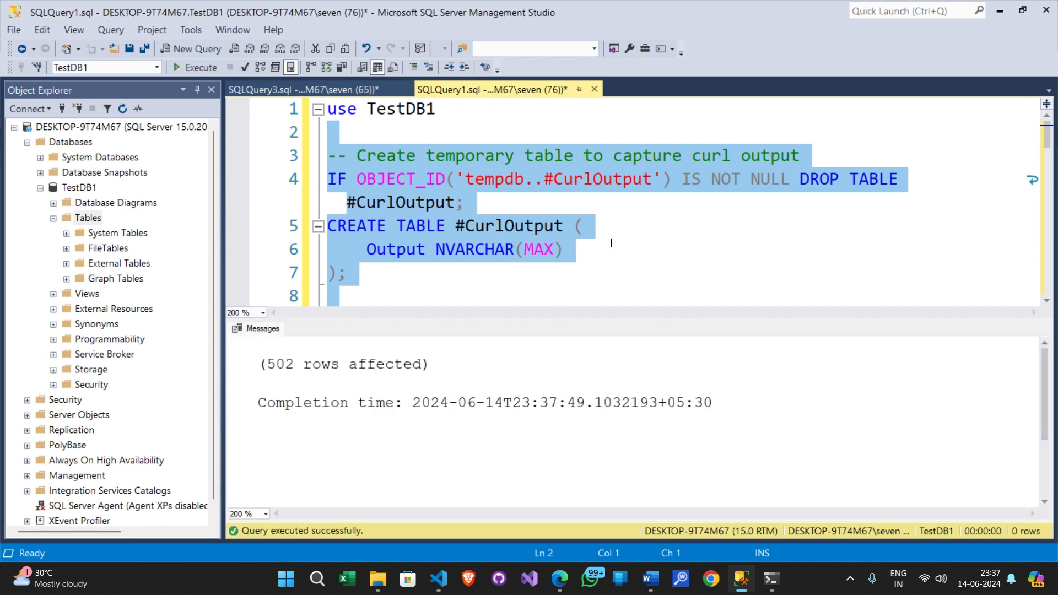
Run the #CurlOutput temp table and curl insert blocks (502 rows) and place the cursor after the insert.
scroll(down, 3)
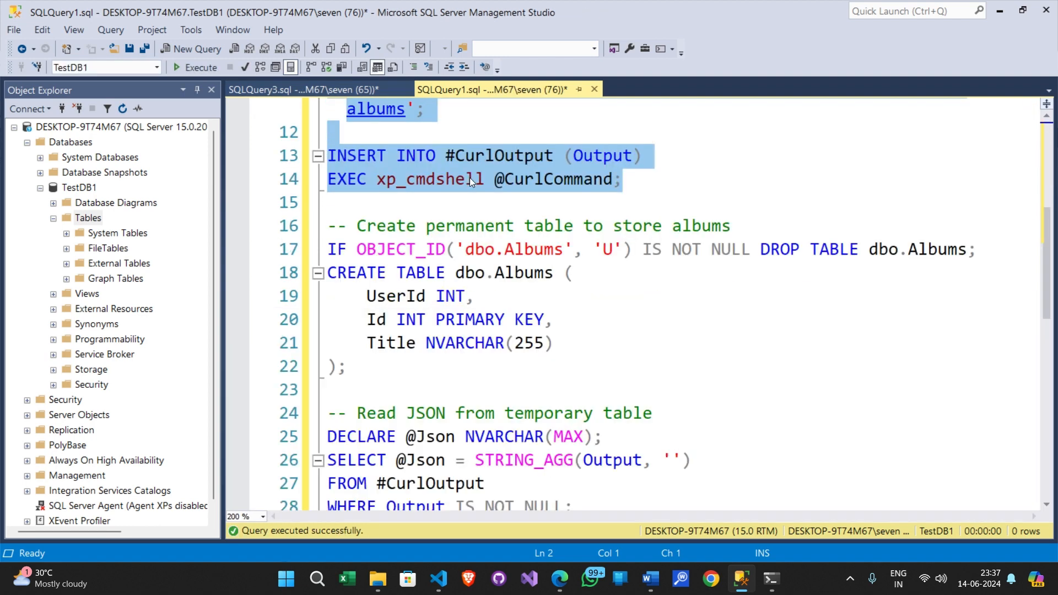
click(553, 155)
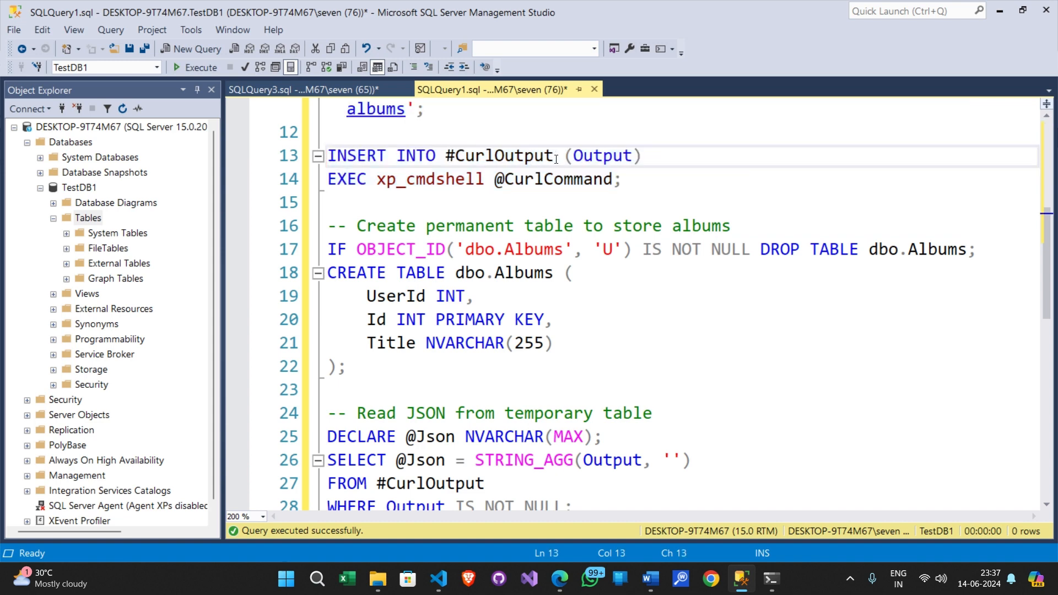
click(624, 178)
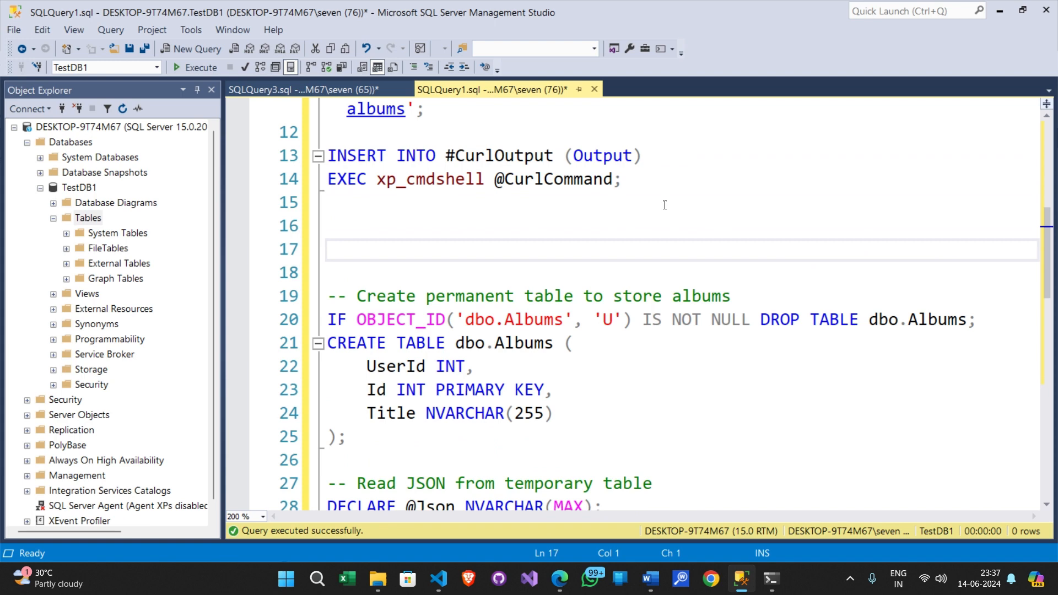
Run Select * from #CurlOutput and scroll through its 502 raw JSON album lines.
text(Selecy)
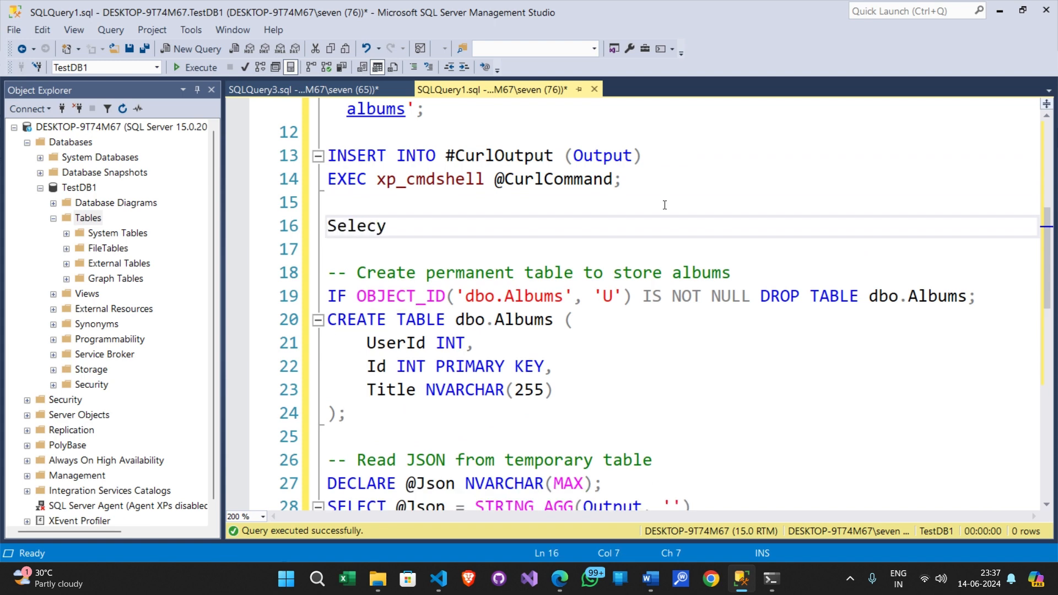
text(Select *)
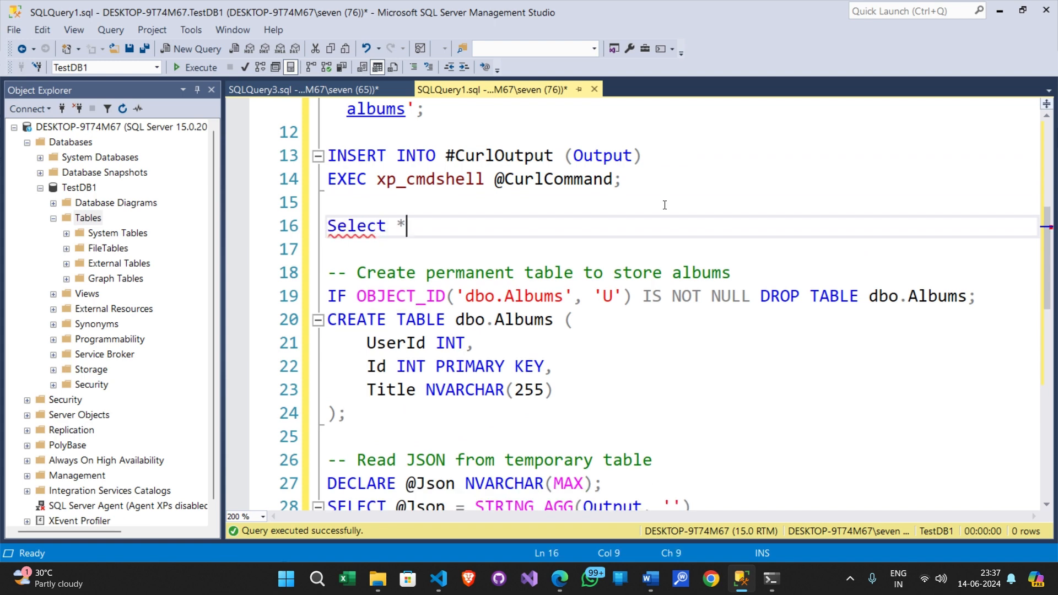
text(from #CurlOutput)
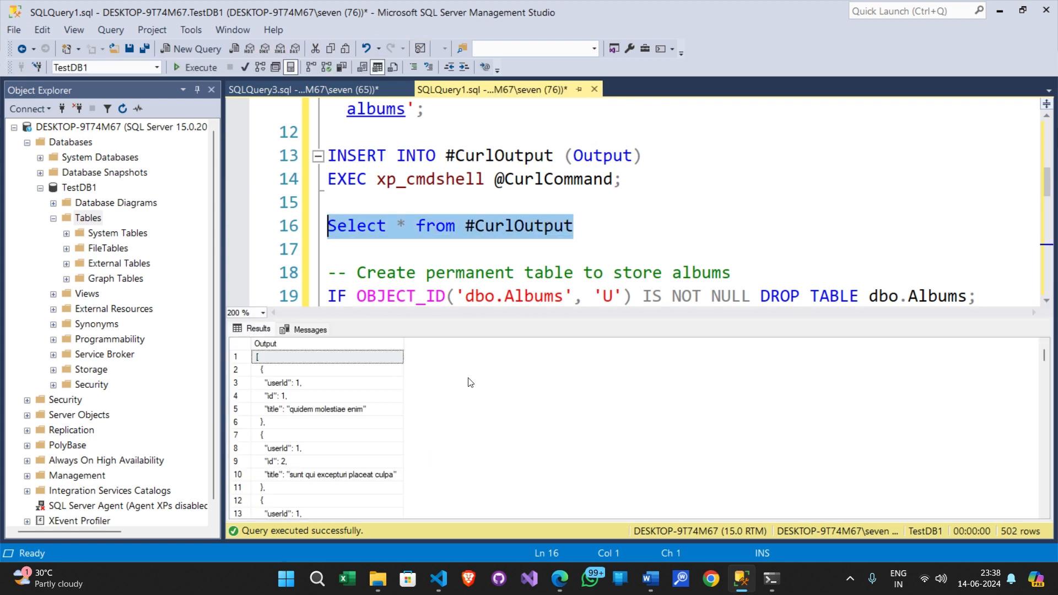
click(326, 409)
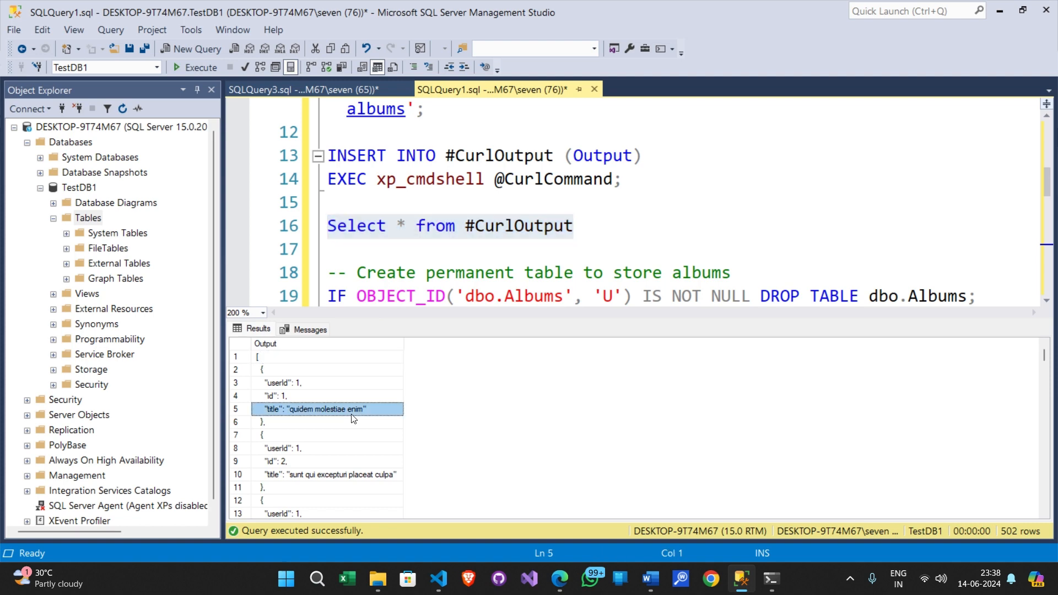
scroll(down, 3)
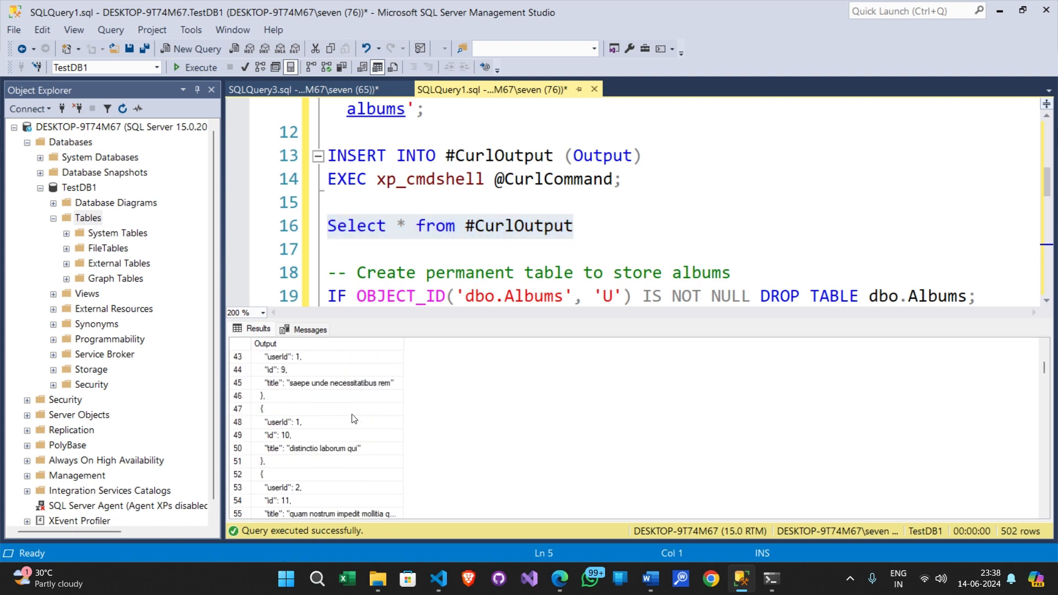
scroll(down, 3)
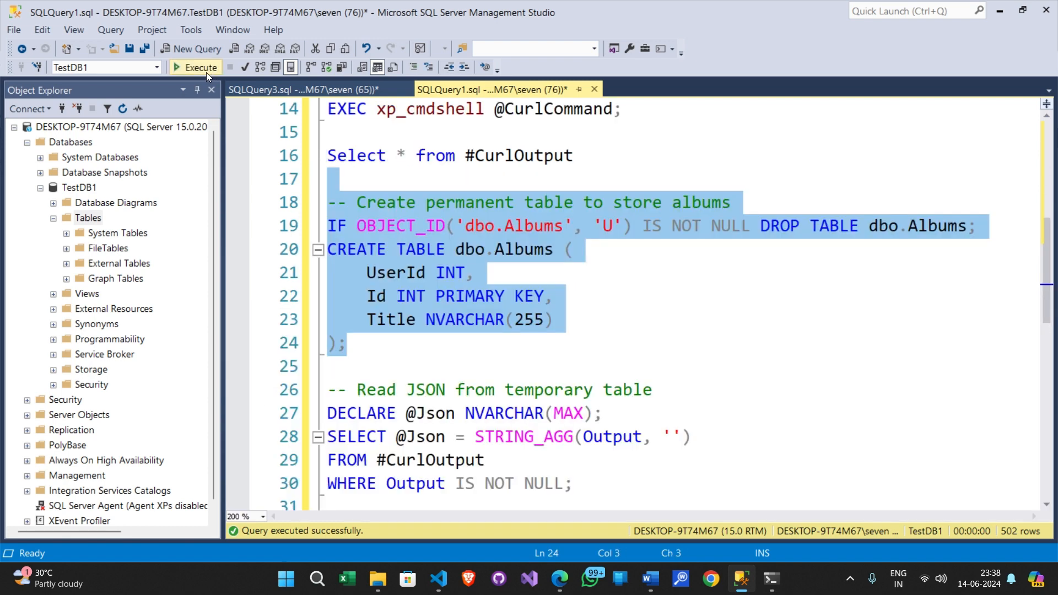
click(196, 68)
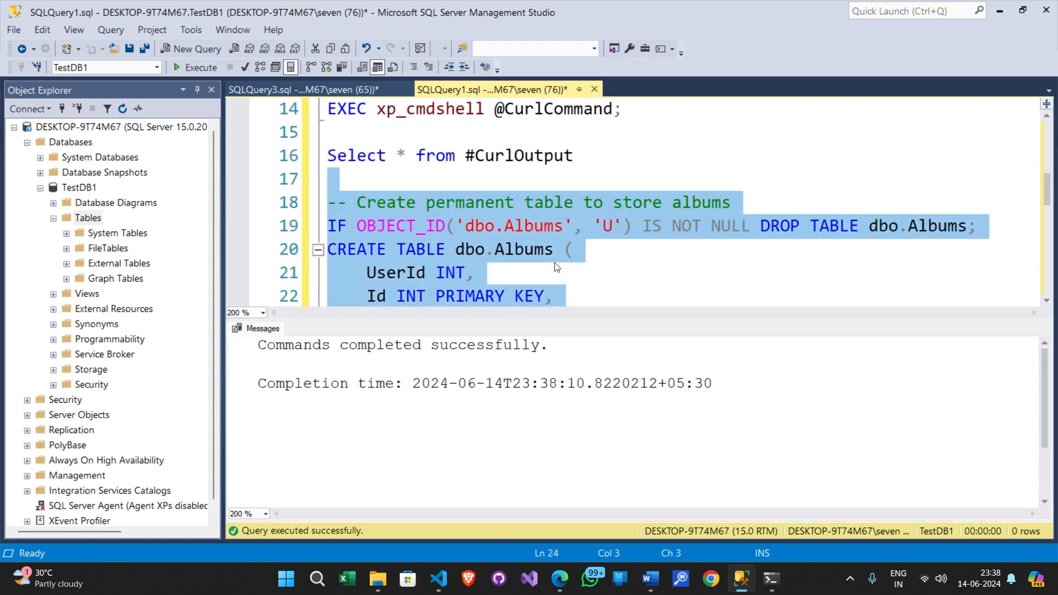
scroll(down, 3)
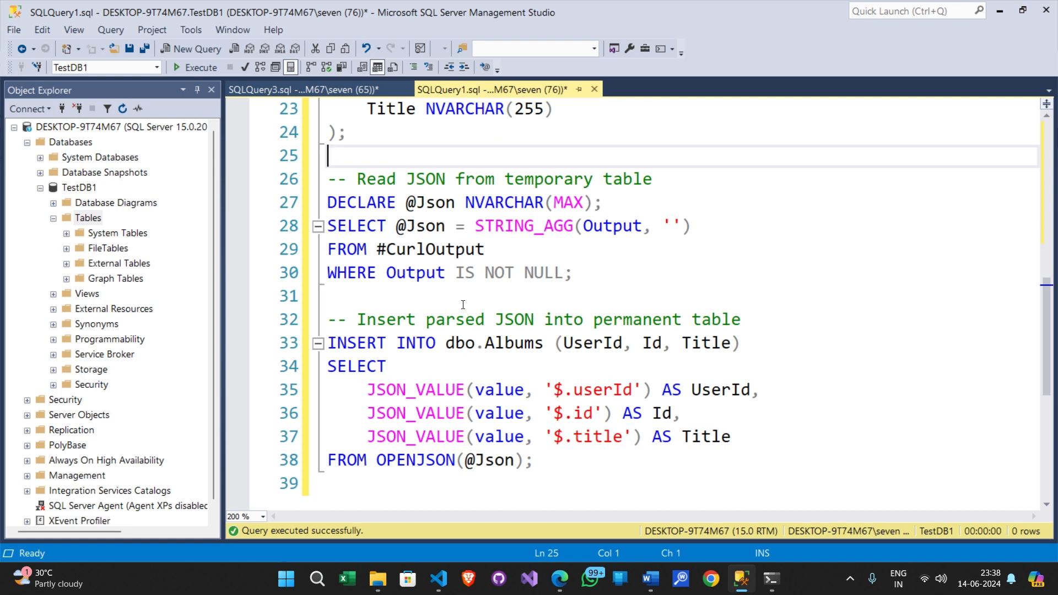
drag(327, 156, 327, 295)
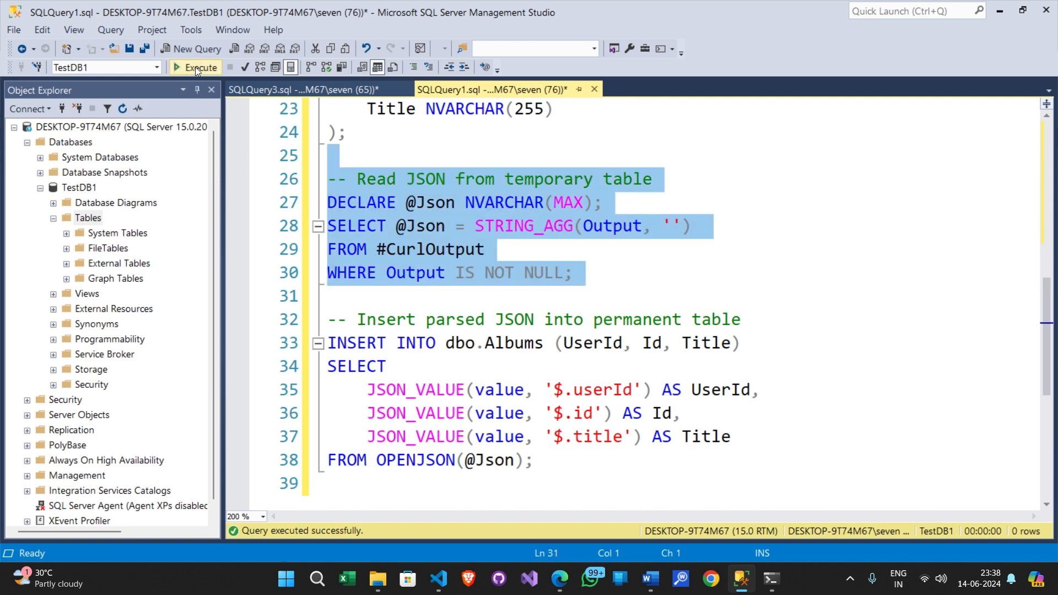
click(196, 66)
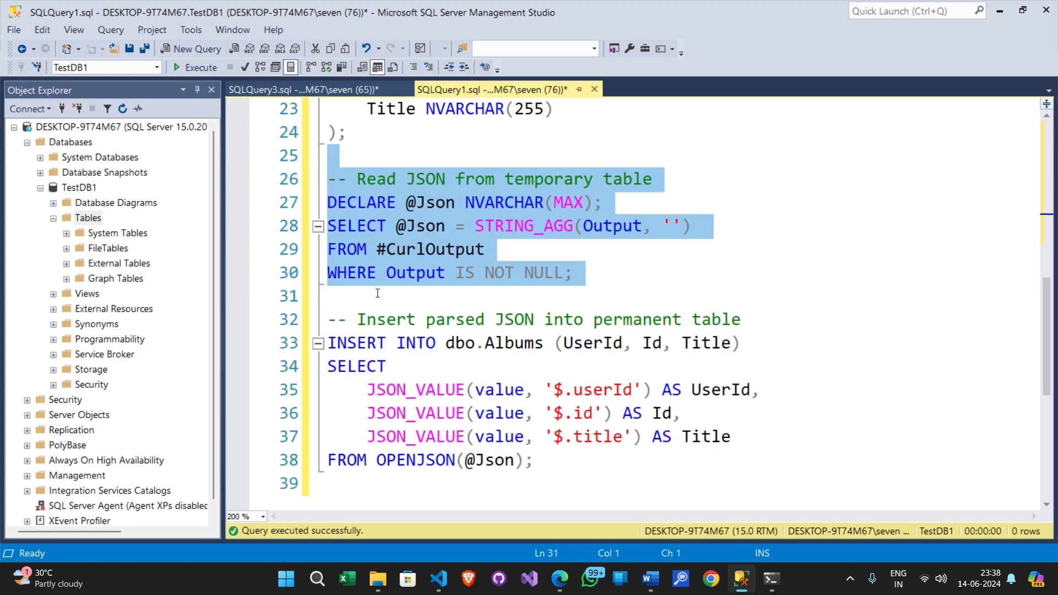
text(S)
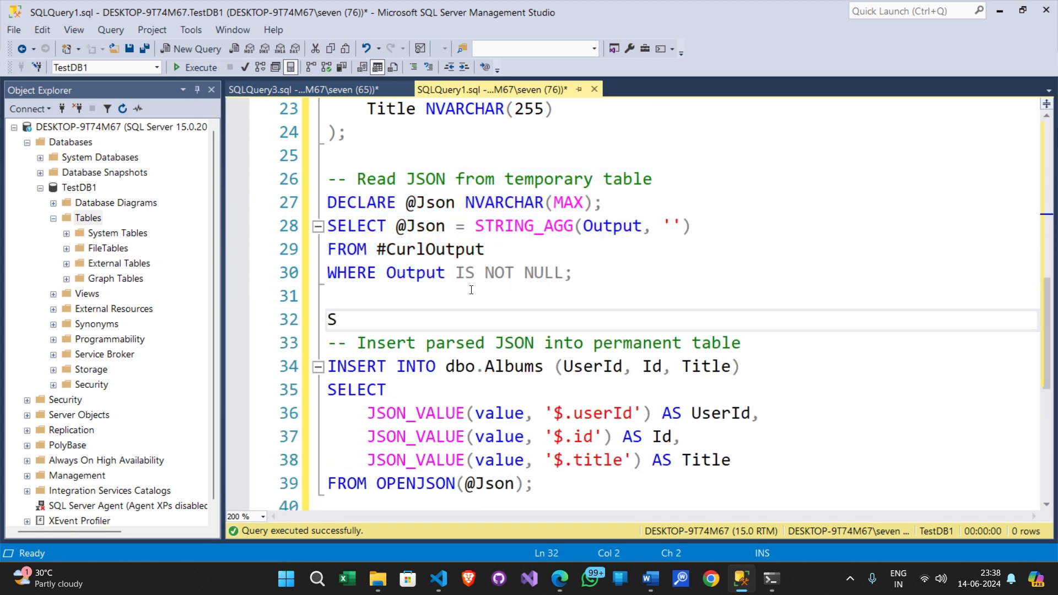
text(elect @J)
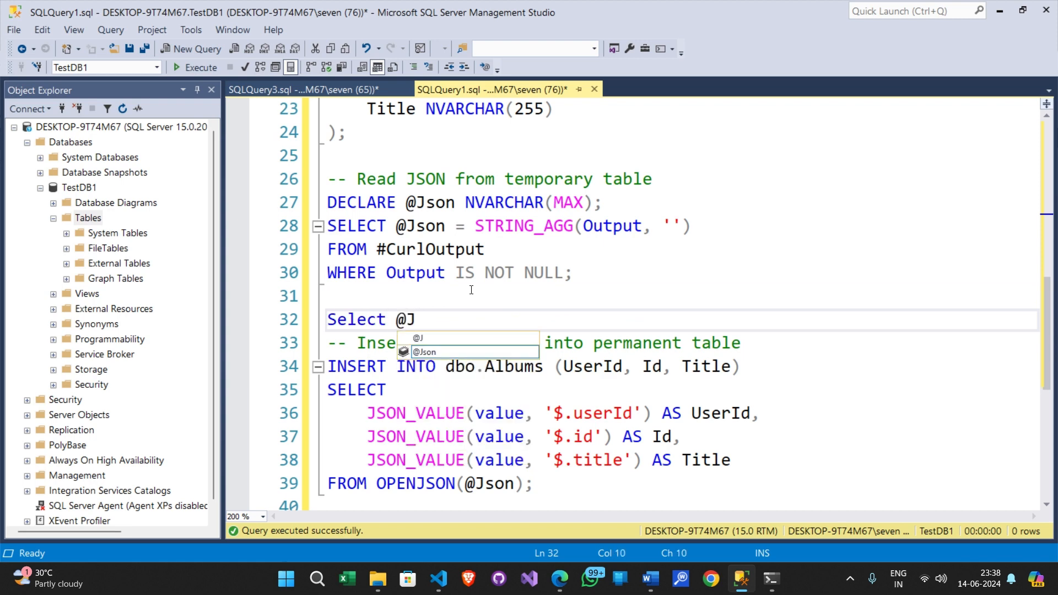
key(Enter)
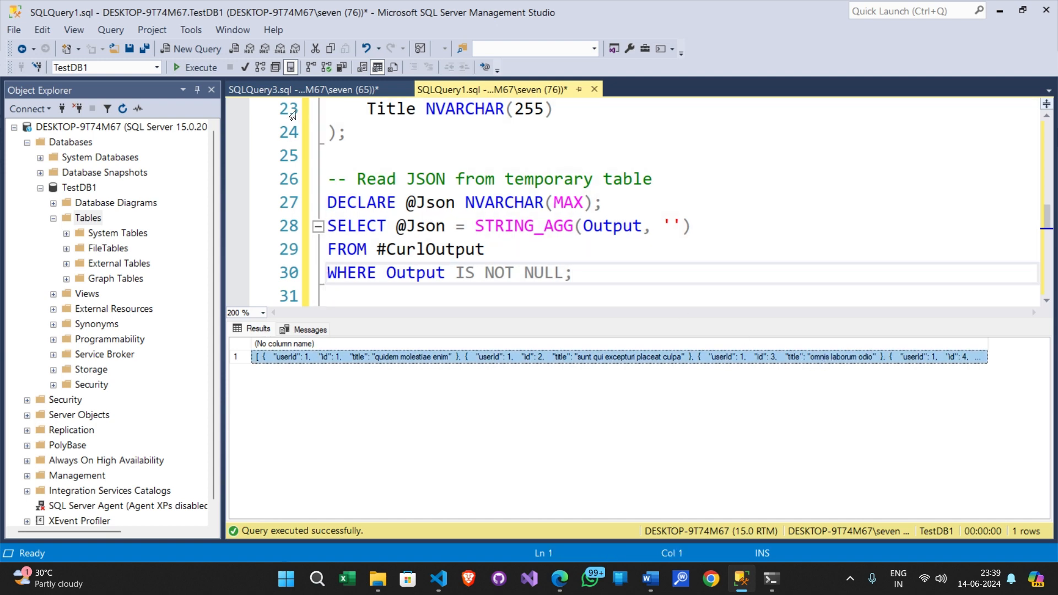
click(192, 48)
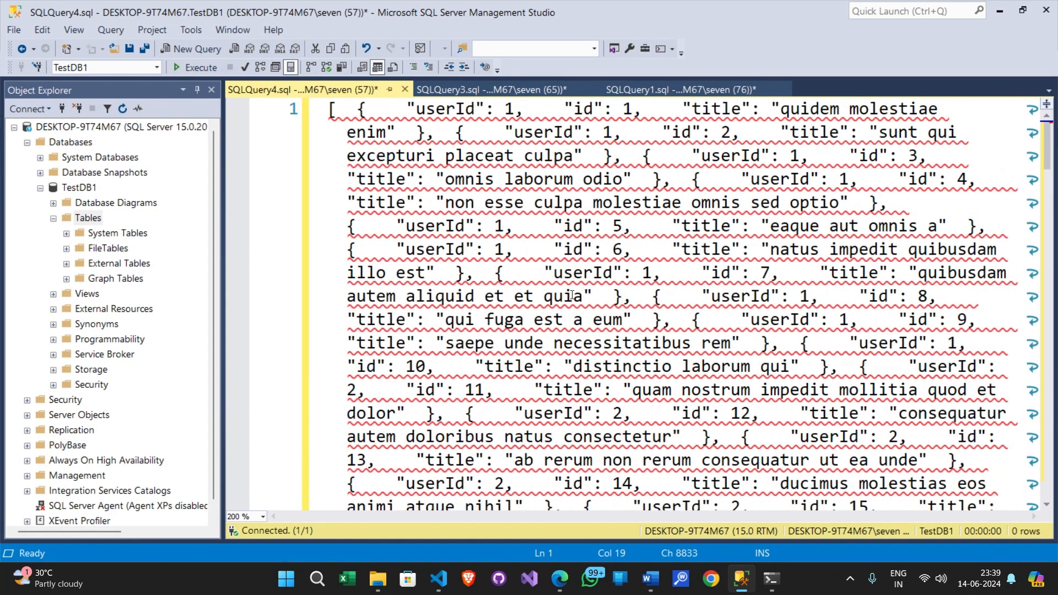
mouse_move(674, 275)
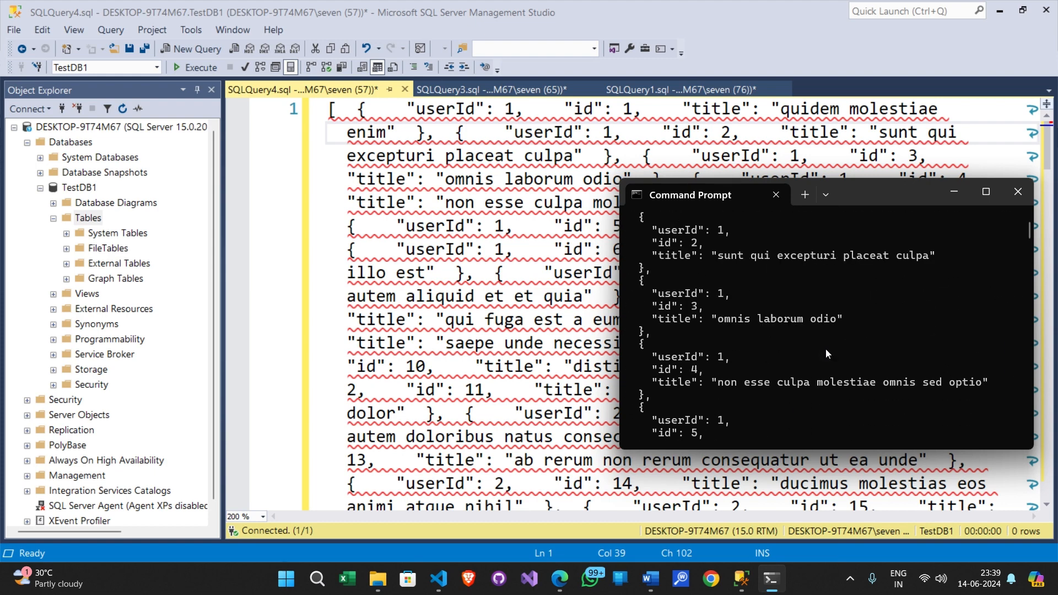
click(683, 89)
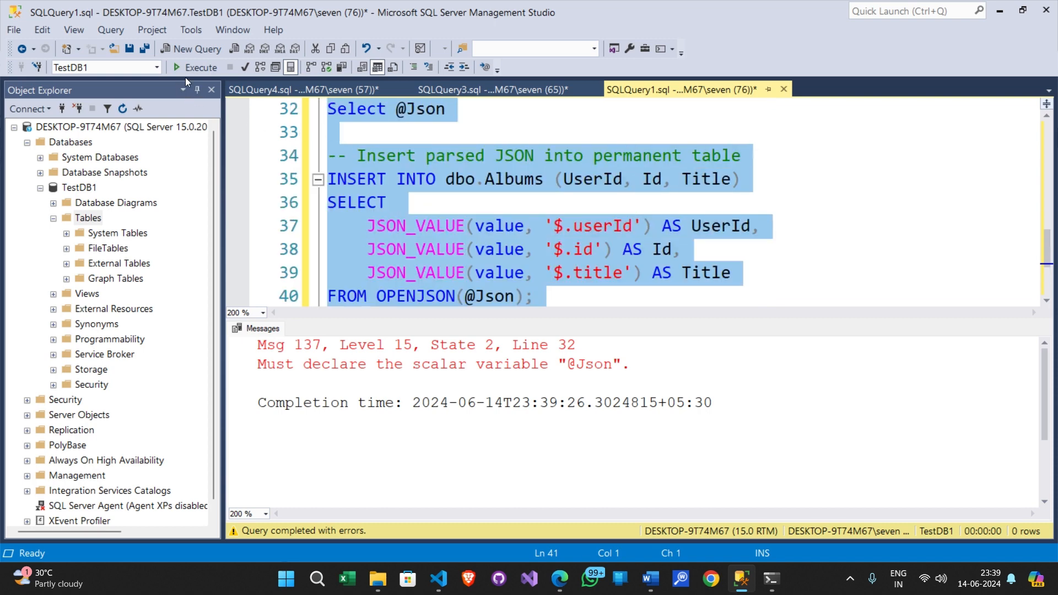
click(176, 67)
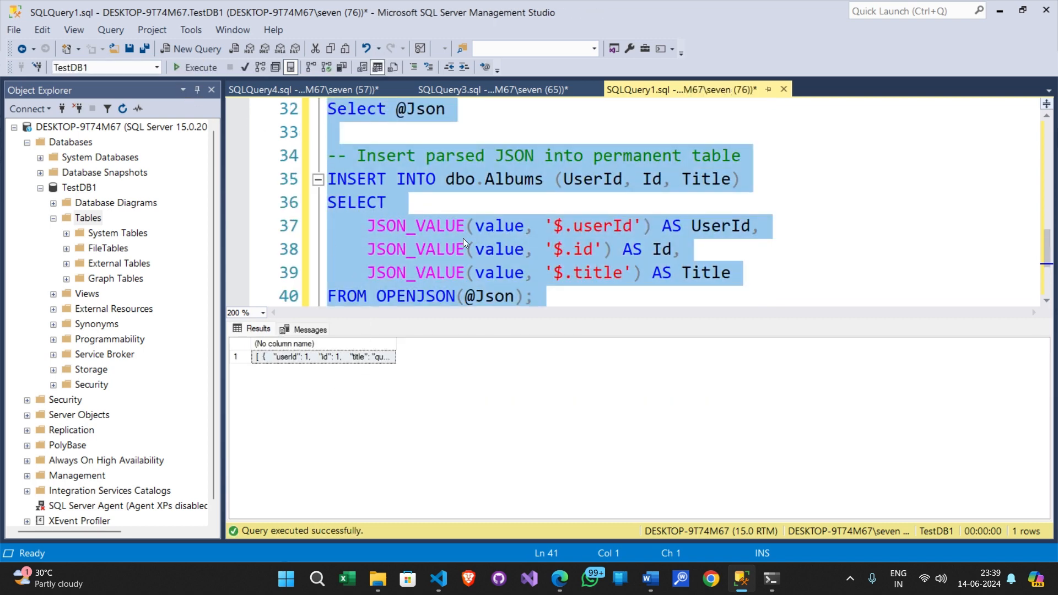
right_click(89, 218)
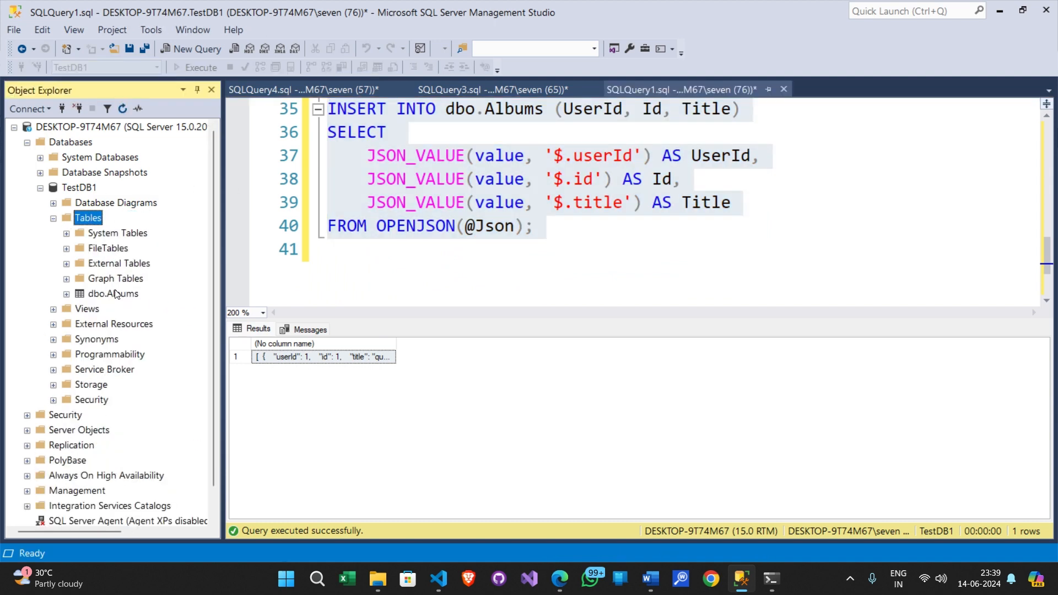
Select the top 1000 rows from dbo.Albums and scroll to confirm all 100 imported albums.
click(190, 50)
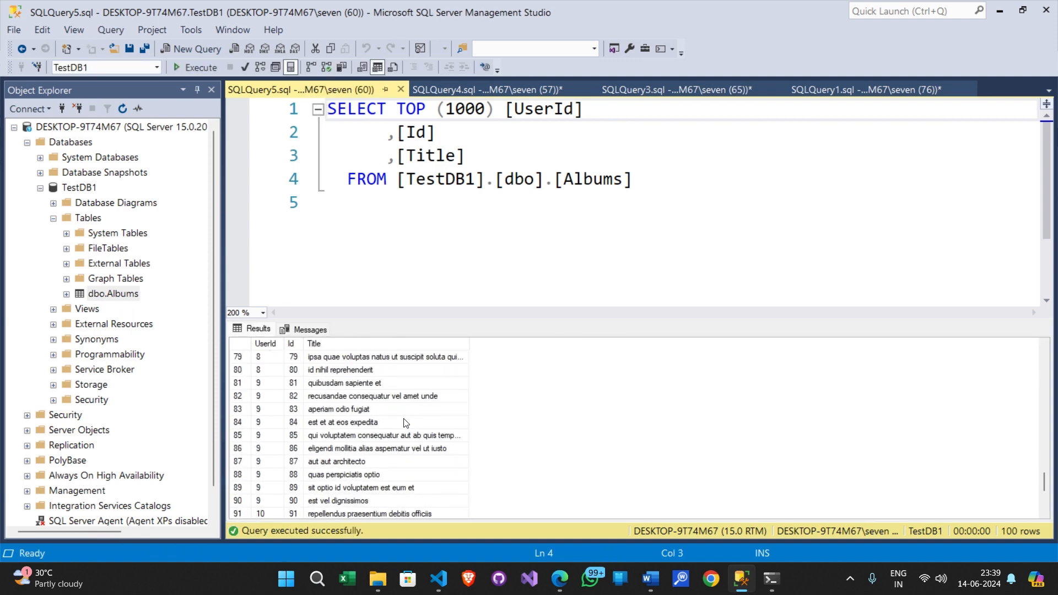
scroll(down, 3)
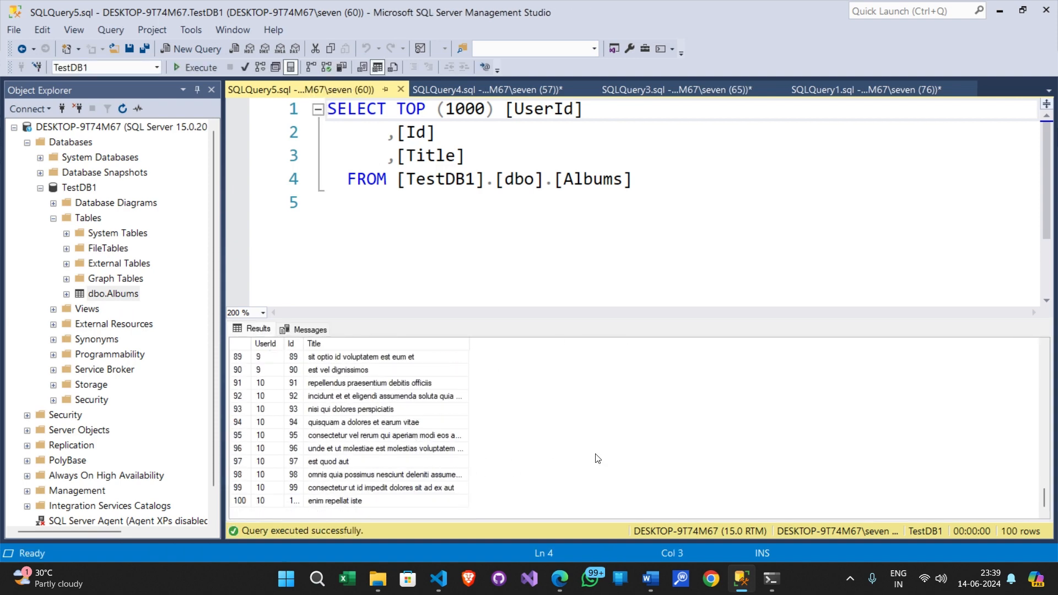